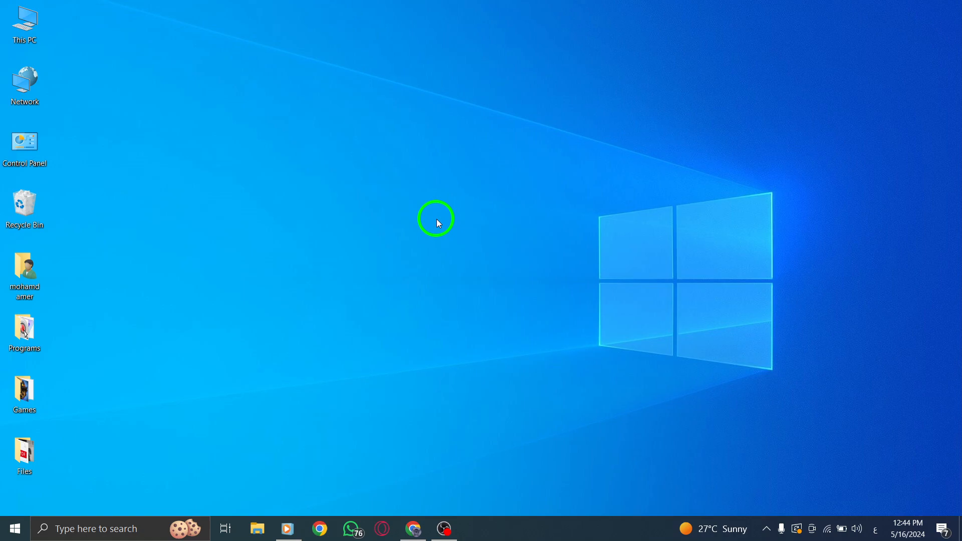
mouse_move(410, 482)
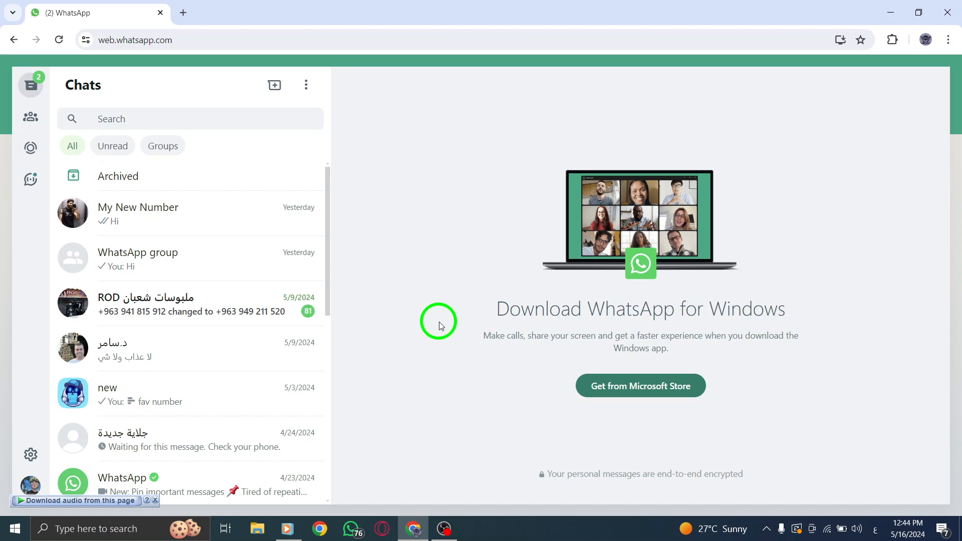
mouse_move(125, 204)
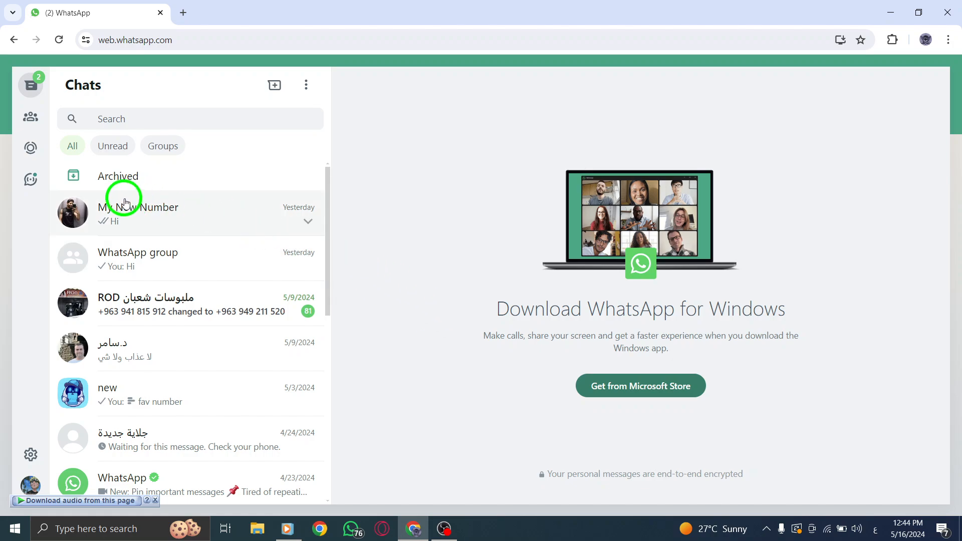
Open the My New Number chat and show its three-dot options menu.
click(139, 213)
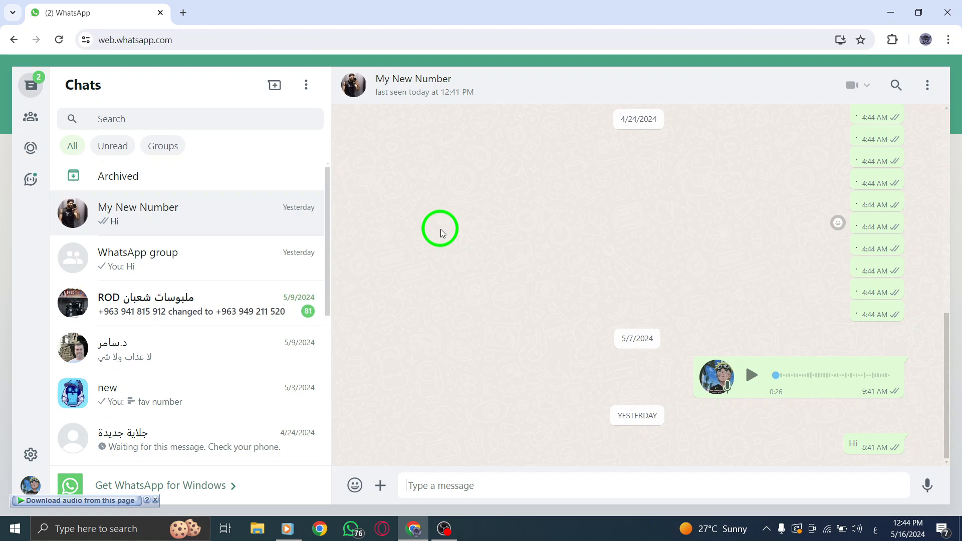
mouse_move(672, 185)
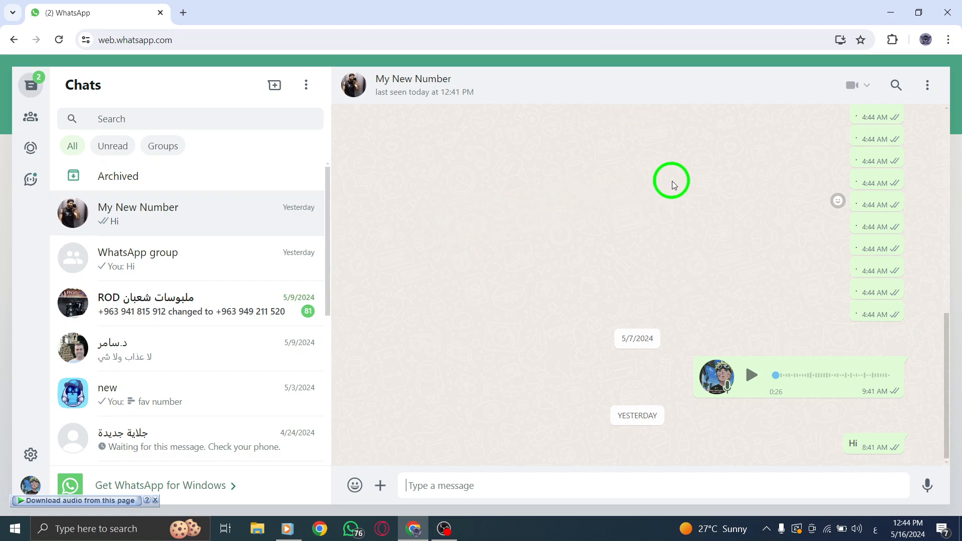
click(927, 85)
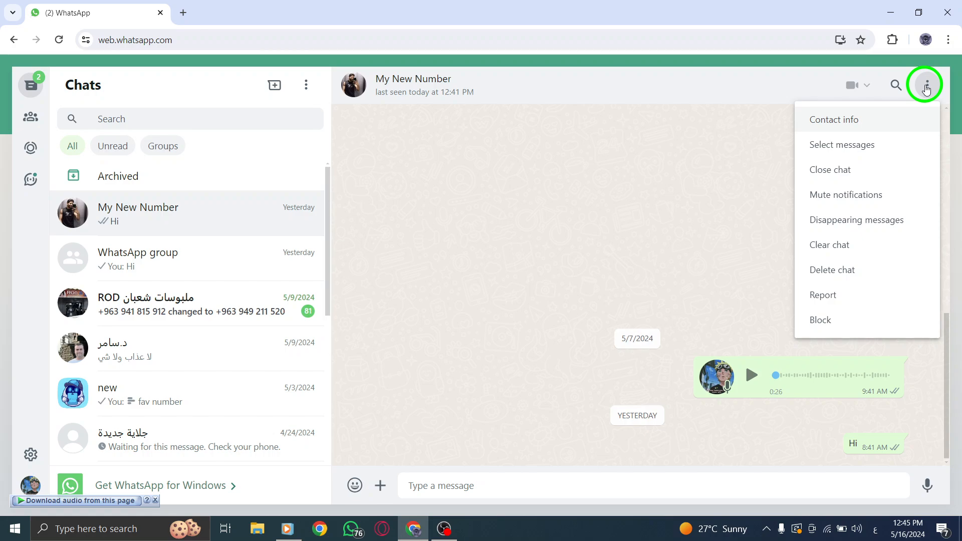
mouse_move(866, 145)
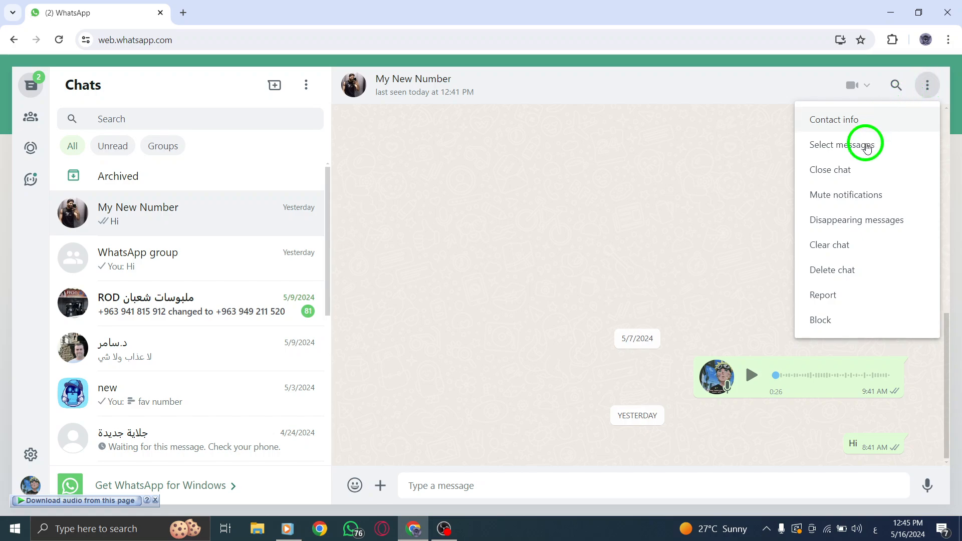
mouse_move(812, 270)
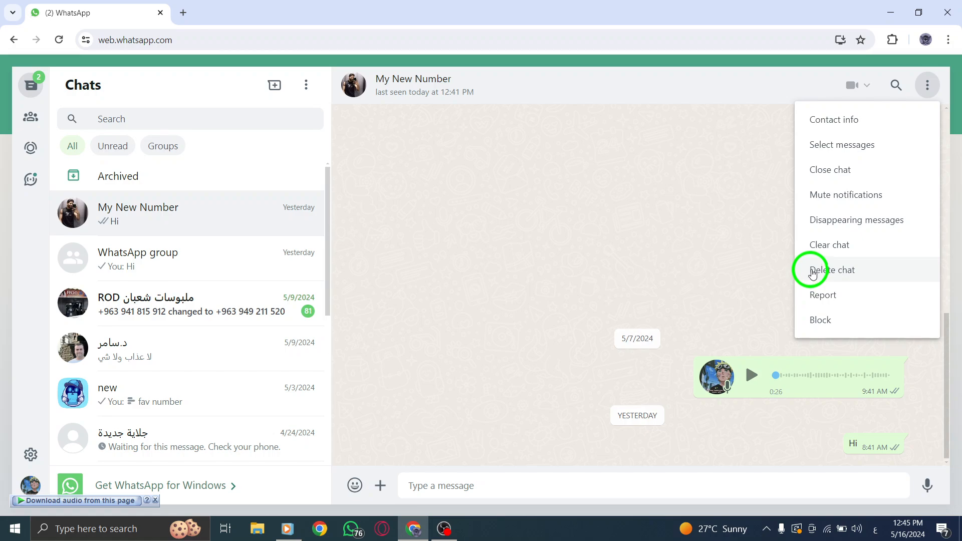
mouse_move(936, 92)
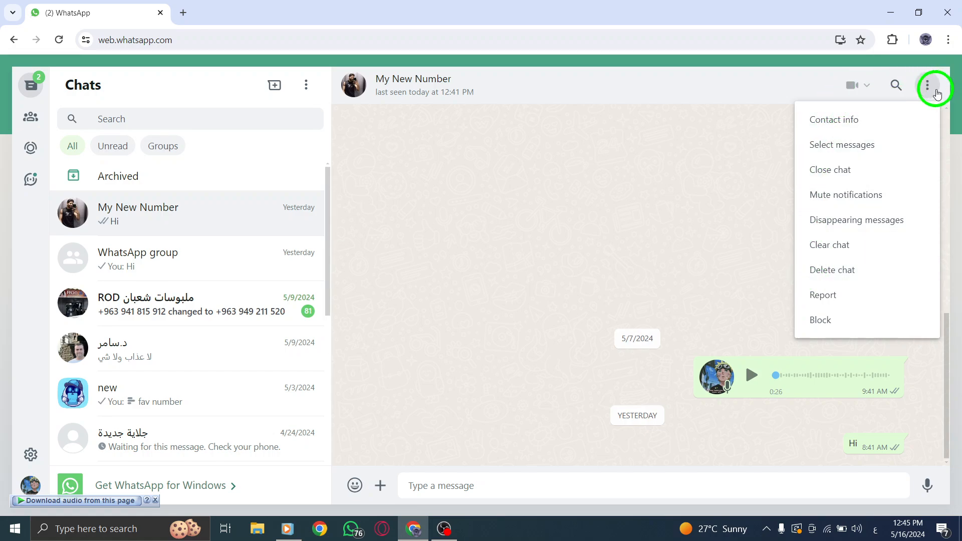
Dismiss the action menu and close the My New Number chat, returning to the welcome screen.
click(403, 177)
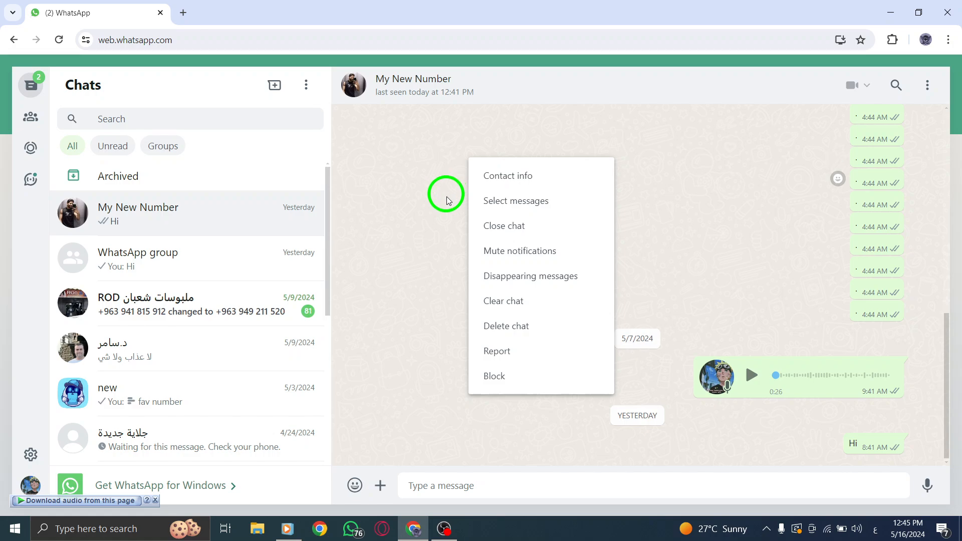
mouse_move(530, 175)
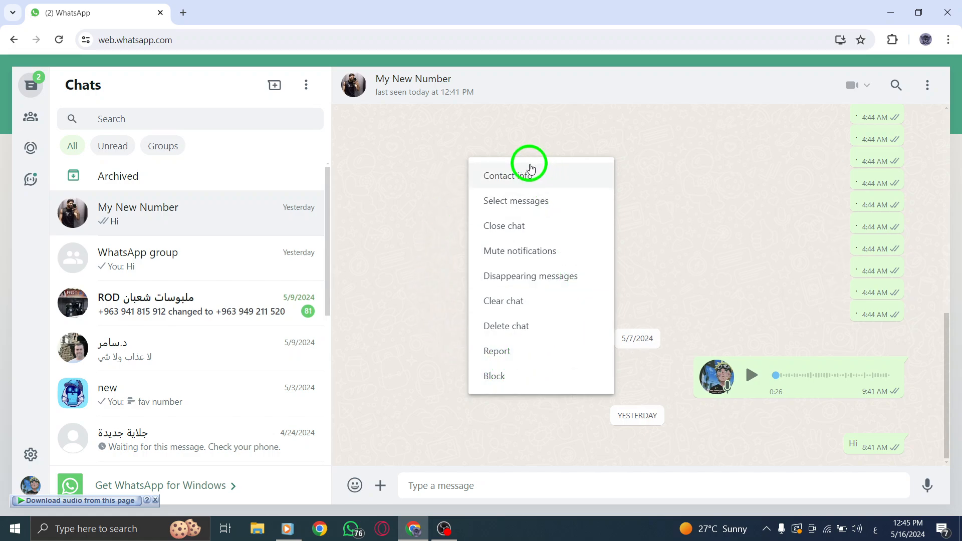
mouse_move(504, 230)
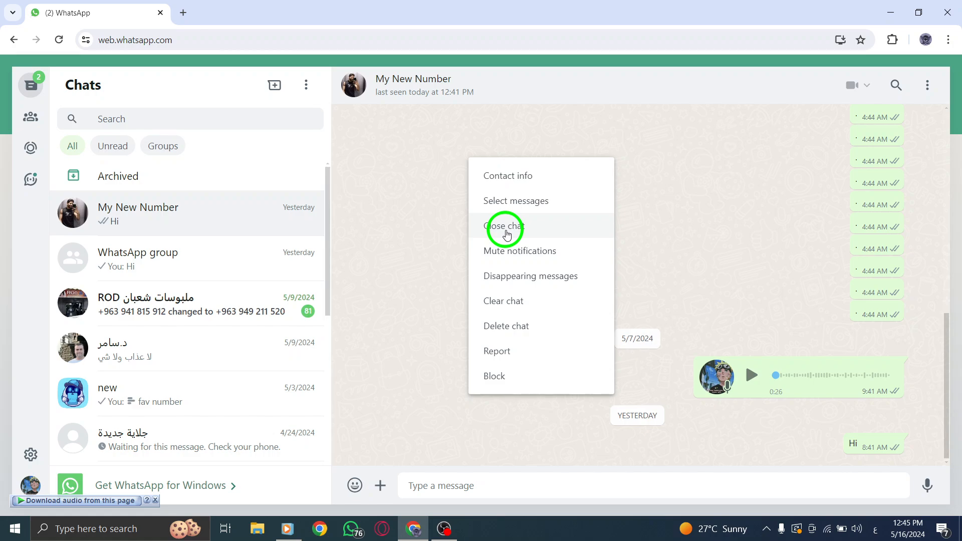
click(504, 226)
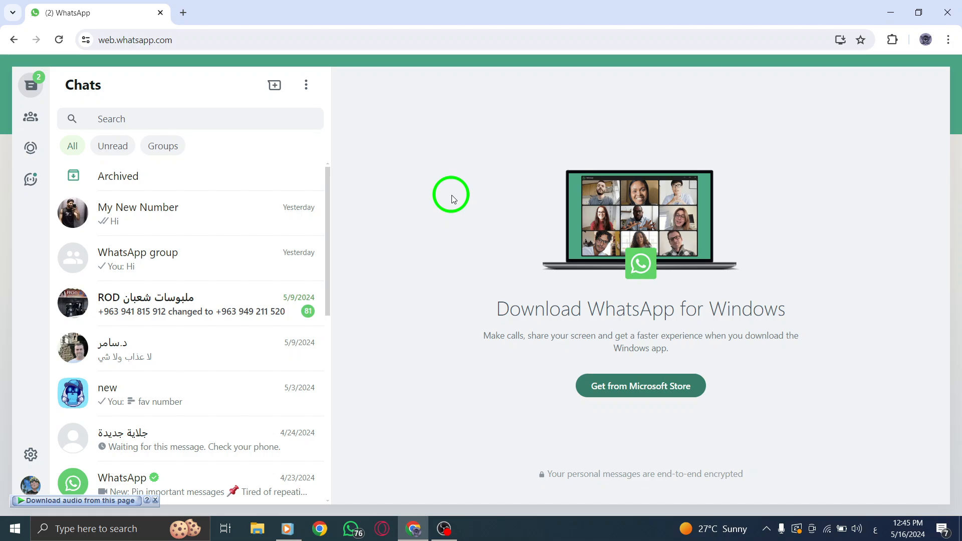
mouse_move(839, 56)
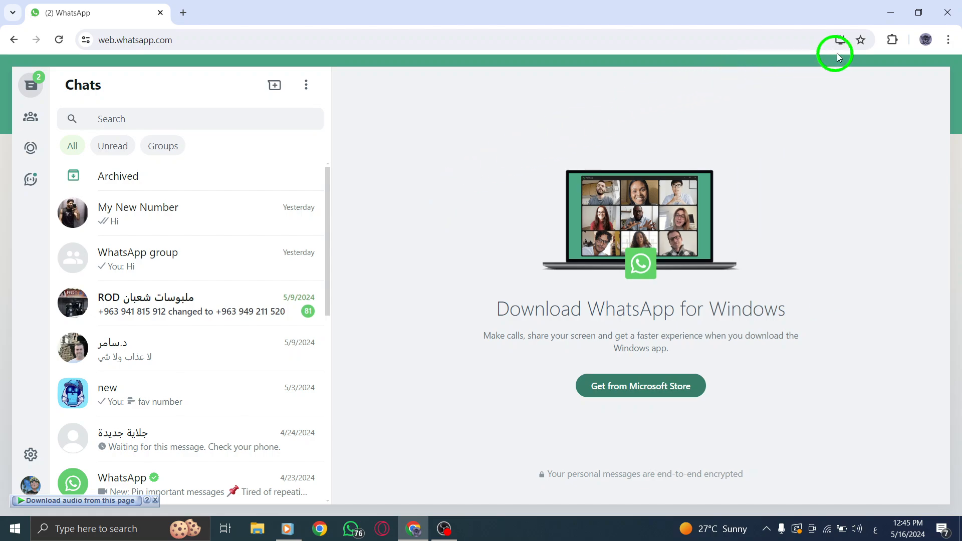